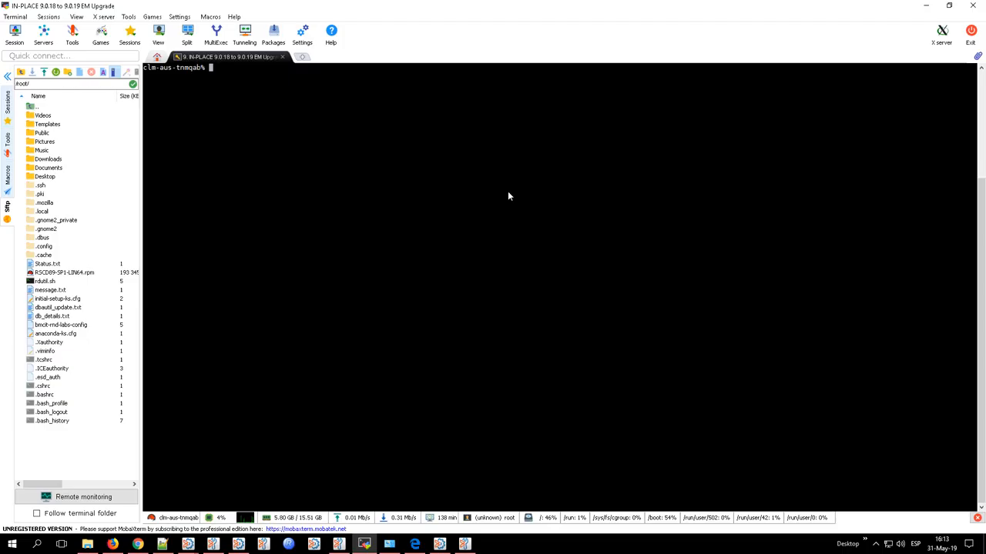
pyautogui.moveTo(407, 154)
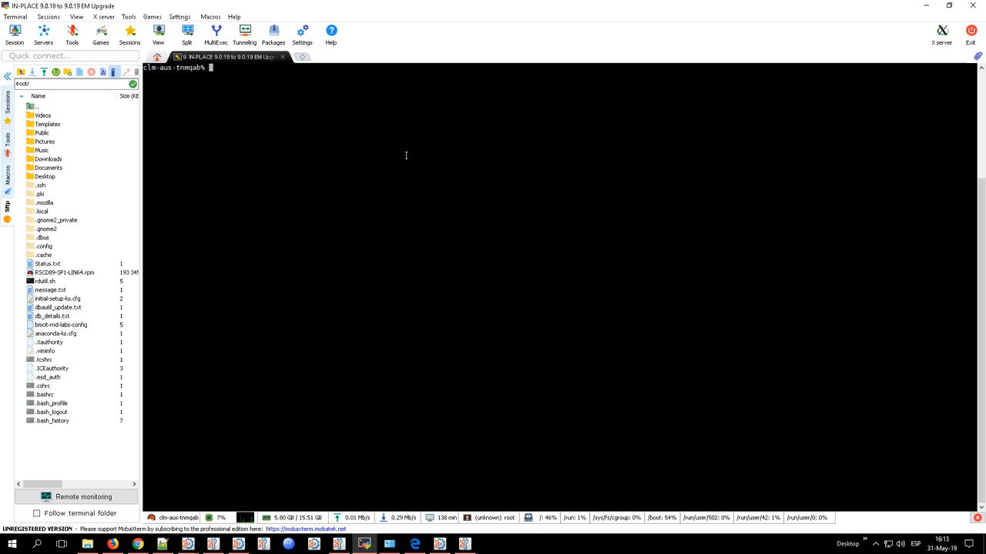
# - List the installed Control-M versions before launching the 9.0.19.000 installer
pyautogui.write('cat installed-versions.txt')
pyautogui.write('1')
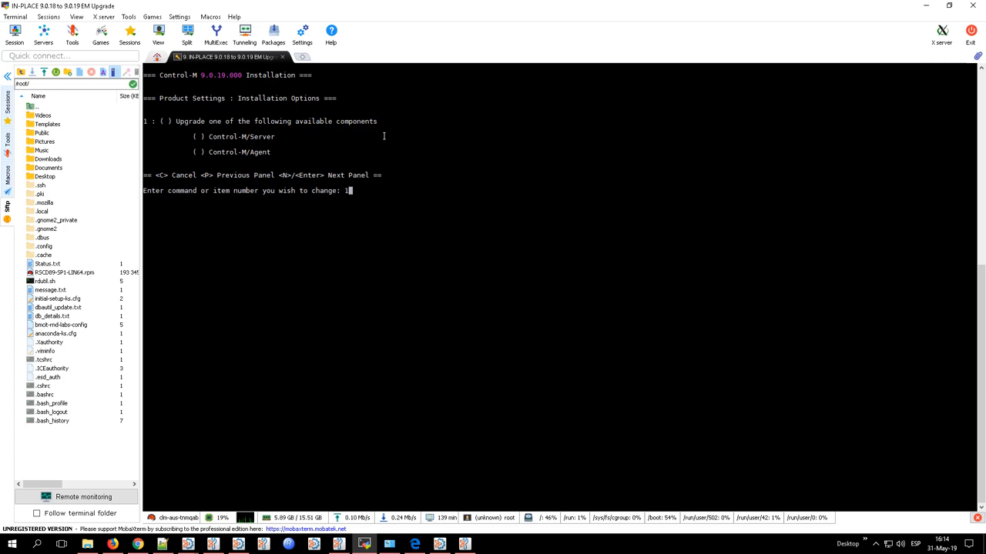
# - Mark Control-M/Server for upgrade and continue until installer preparations complete
pyautogui.press('Enter')
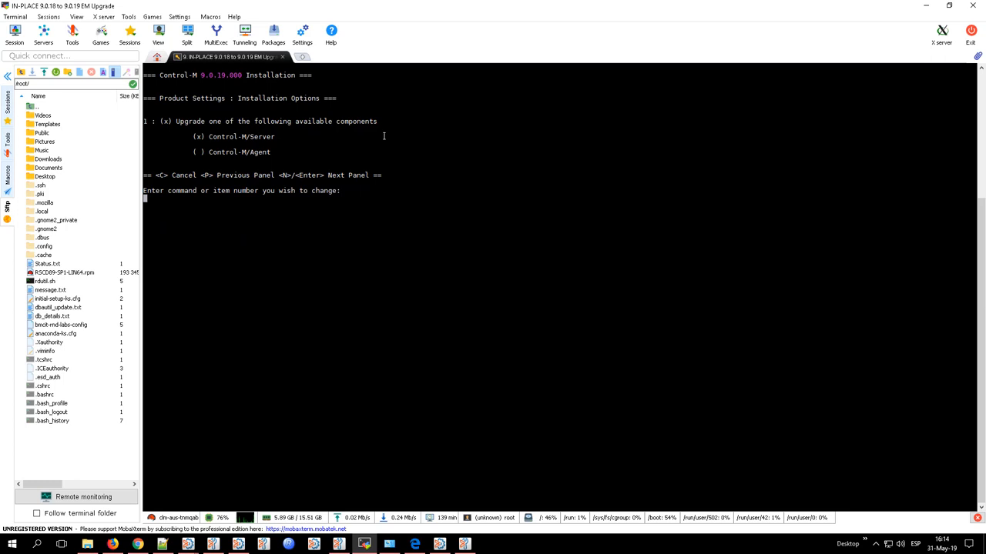
pyautogui.press('Return')
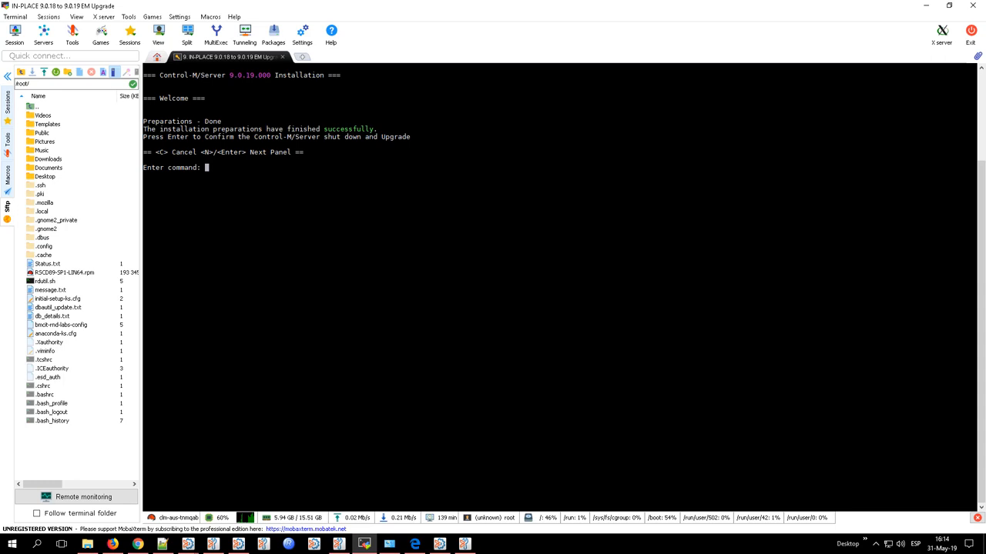
# - Answer N at the installer prompt and let the Control-M/Server 9.0.19.000 upgrade run to success
pyautogui.write('N')
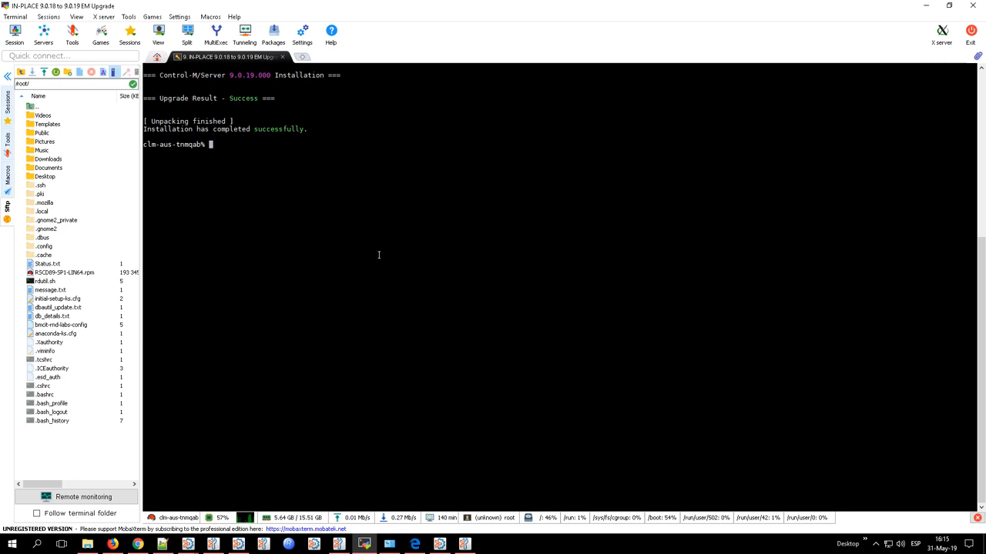
# - Confirm installed-versions.txt lists Control-M/Server 9.0.19.000, then launch ctm_menu
pyautogui.write('cat installed-versions.txt')
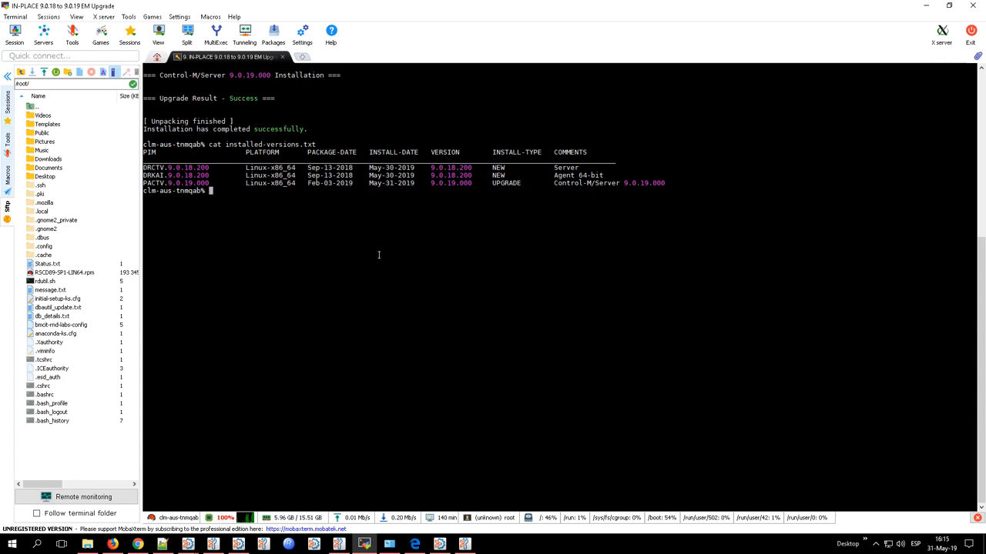
pyautogui.write('ctm')
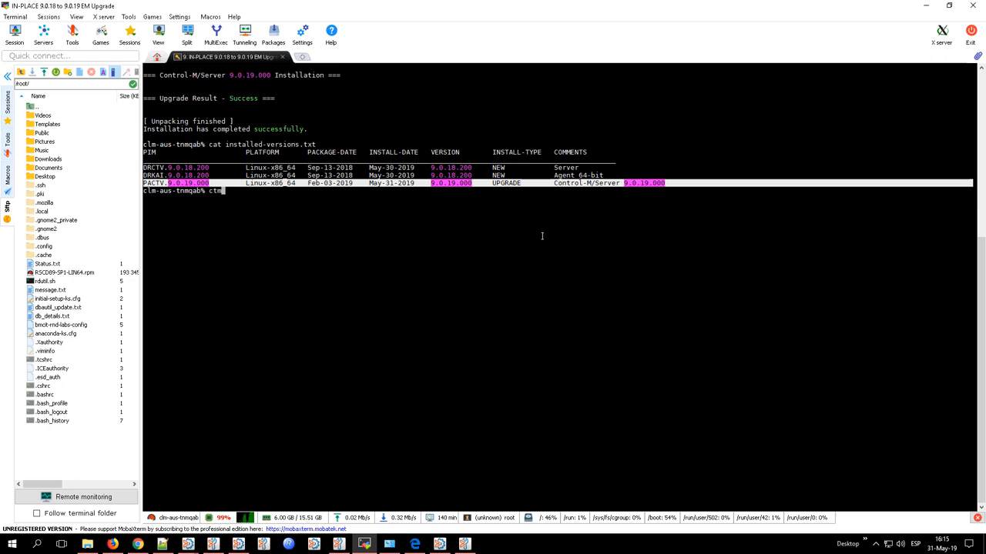
pyautogui.press('Enter')
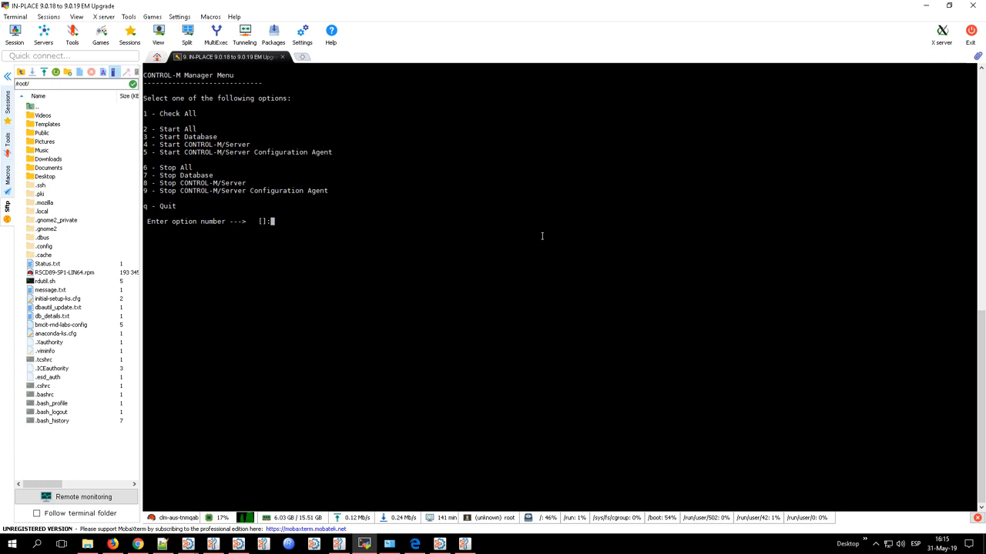